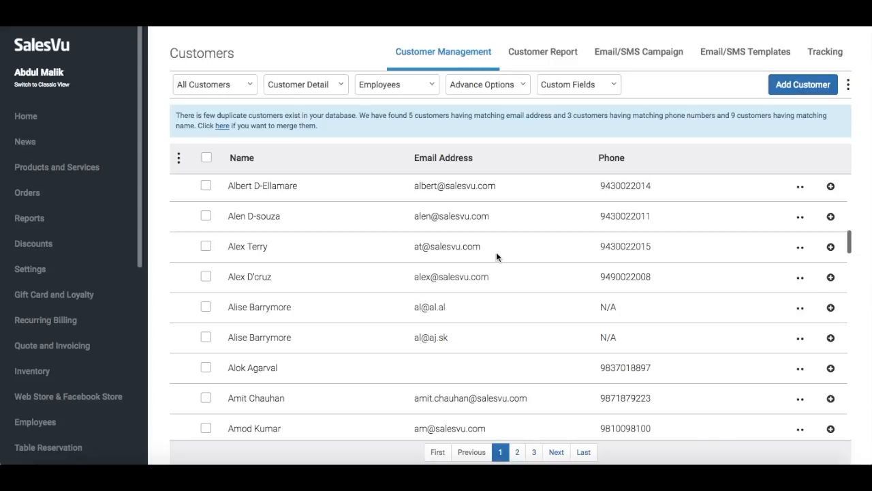
{"action": "mouse_move", "coordinate": [432, 300]}
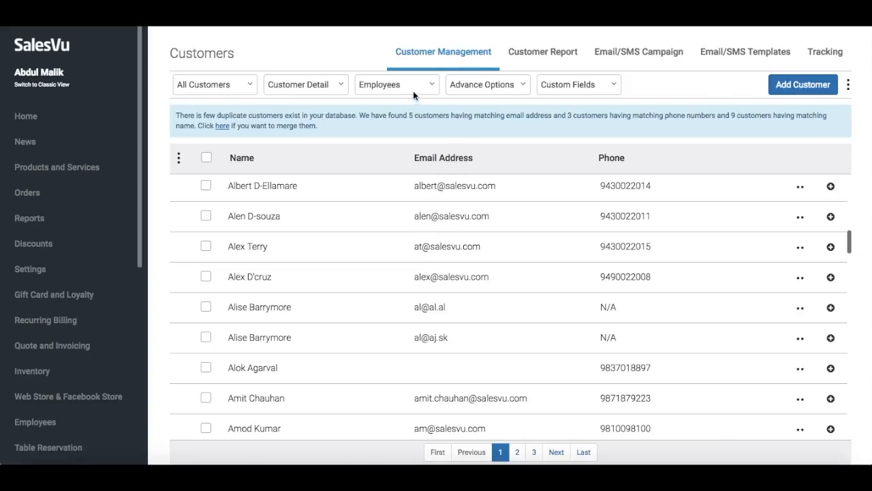
Review the advanced purchase filters and Customer Groups, then show the Custom Fields customer filters.
{"action": "left_click", "coordinate": [485, 84]}
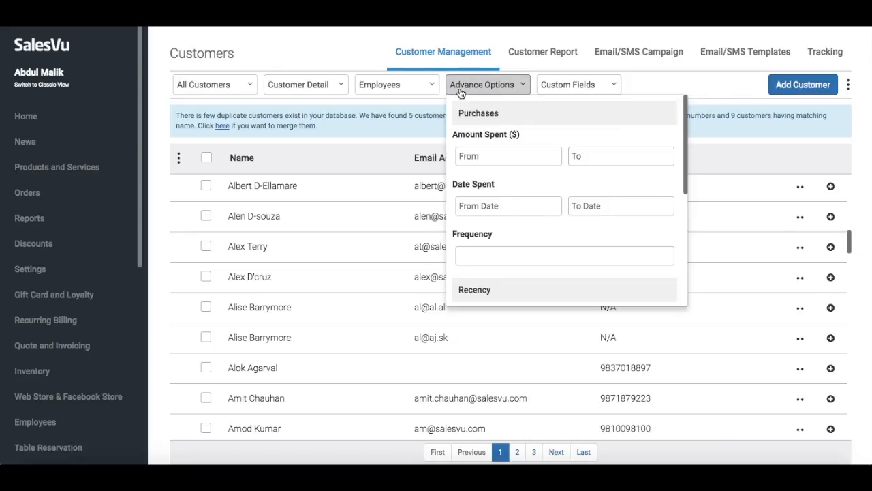
{"action": "scroll", "scroll_direction": "down", "scroll_amount": 3}
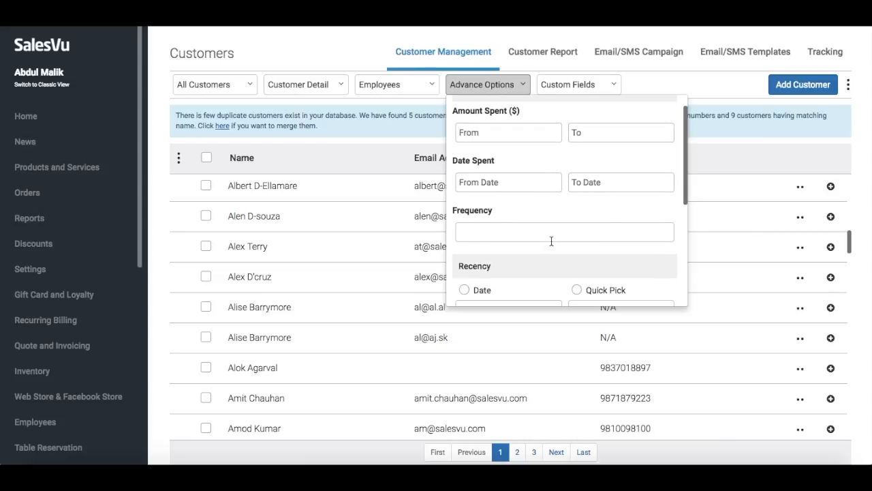
{"action": "scroll", "scroll_direction": "down", "scroll_amount": 3}
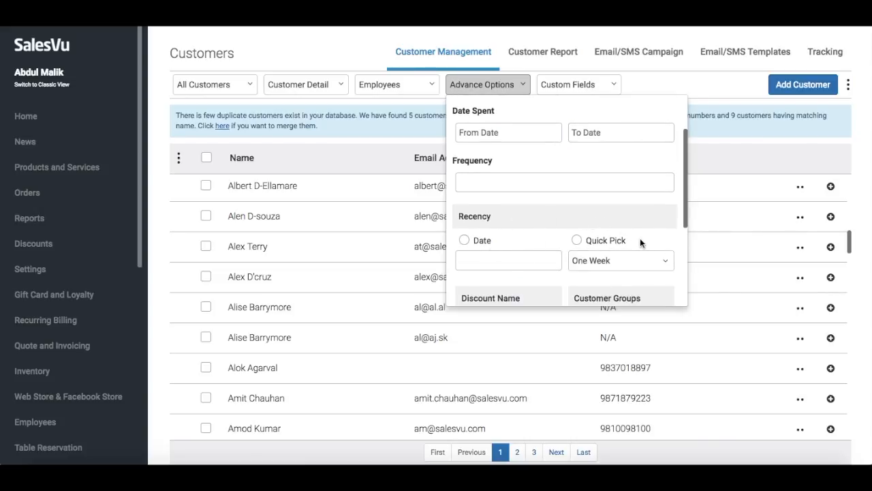
{"action": "left_click", "coordinate": [619, 158]}
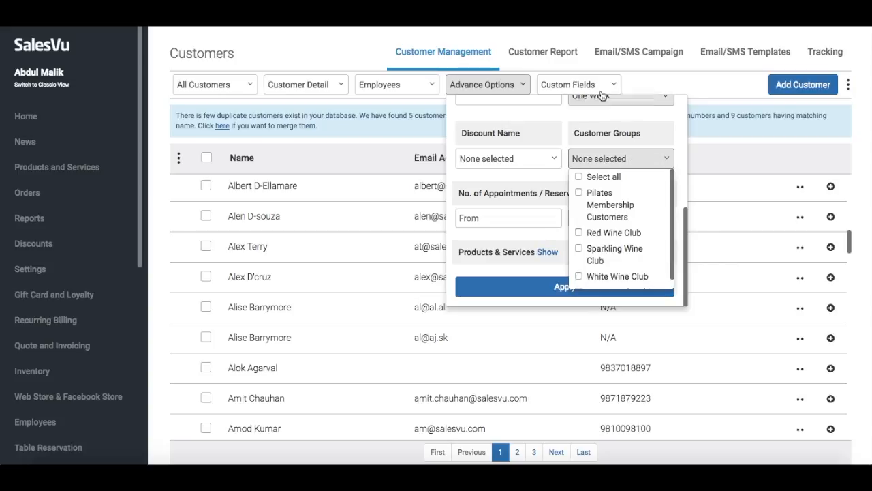
{"action": "left_click", "coordinate": [577, 84]}
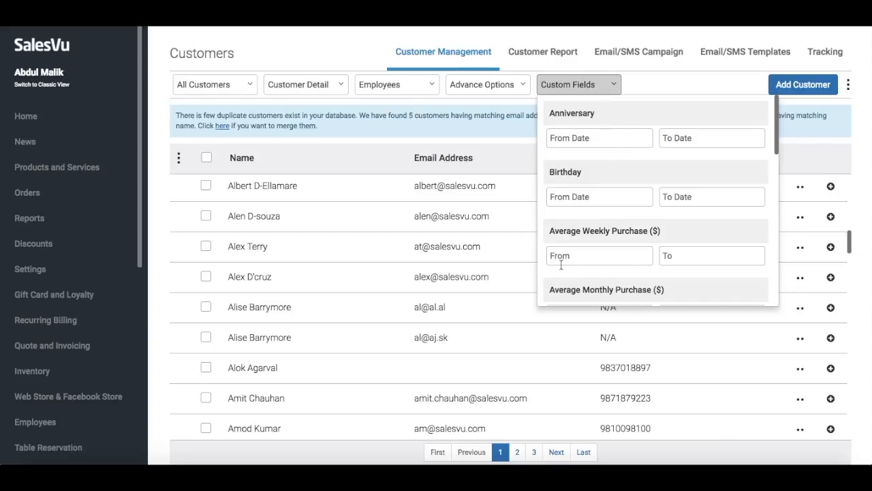
{"action": "left_click", "coordinate": [579, 84]}
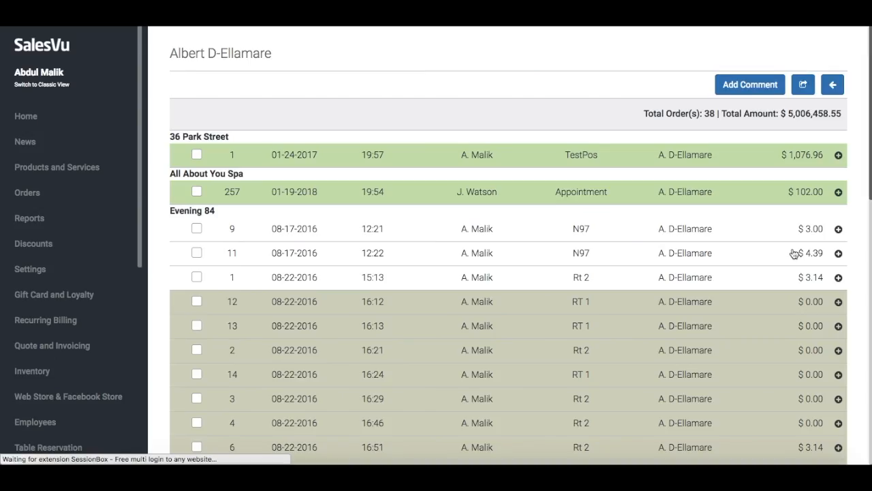
{"action": "mouse_move", "coordinate": [782, 180]}
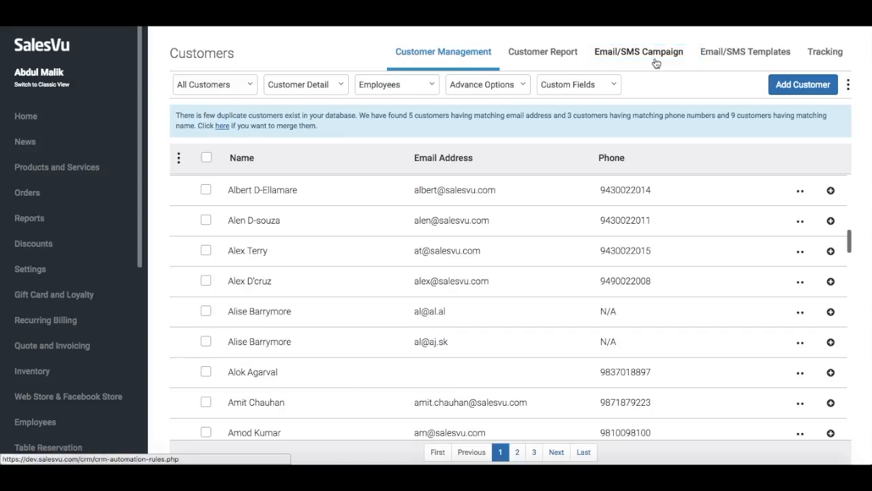
{"action": "mouse_move", "coordinate": [632, 60]}
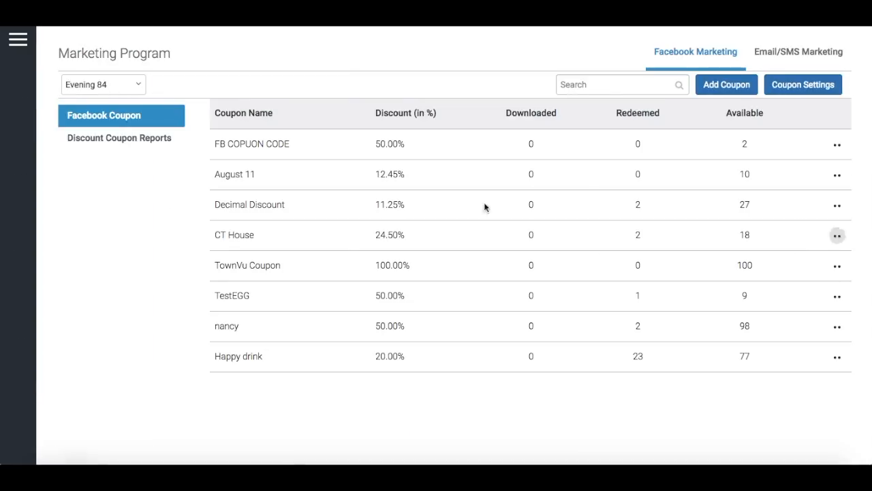
Open the SMS 'We Miss You!' template from the Email/SMS Marketing templates list.
{"action": "left_click", "coordinate": [799, 51]}
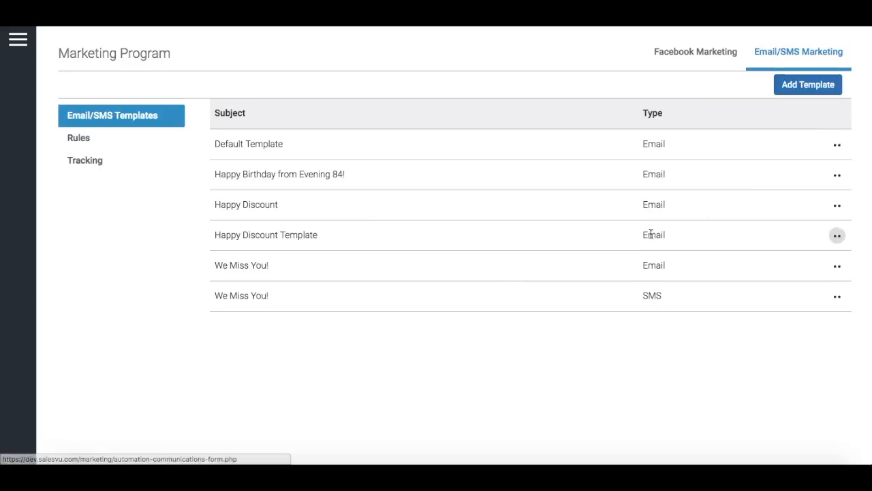
{"action": "mouse_move", "coordinate": [470, 269]}
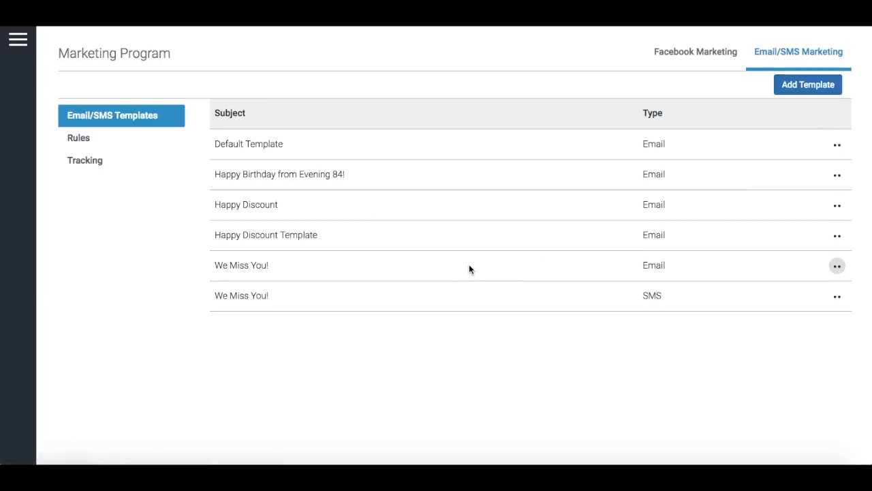
{"action": "mouse_move", "coordinate": [469, 295]}
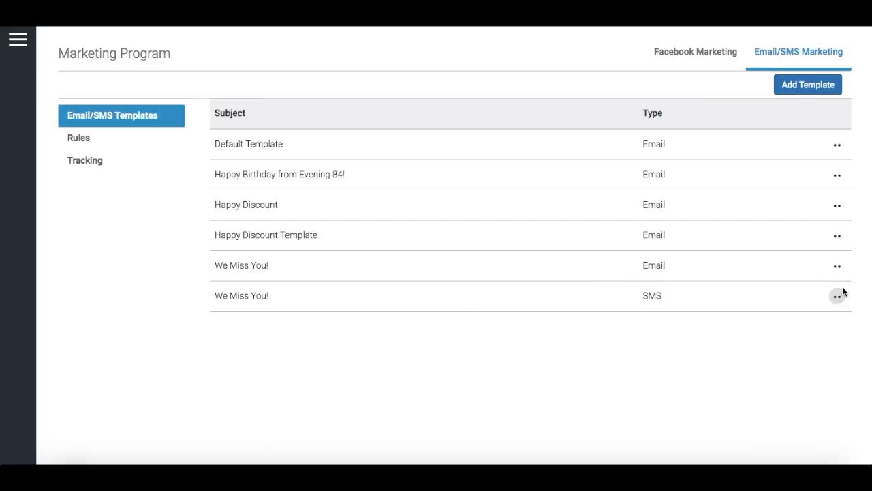
{"action": "left_click", "coordinate": [837, 295]}
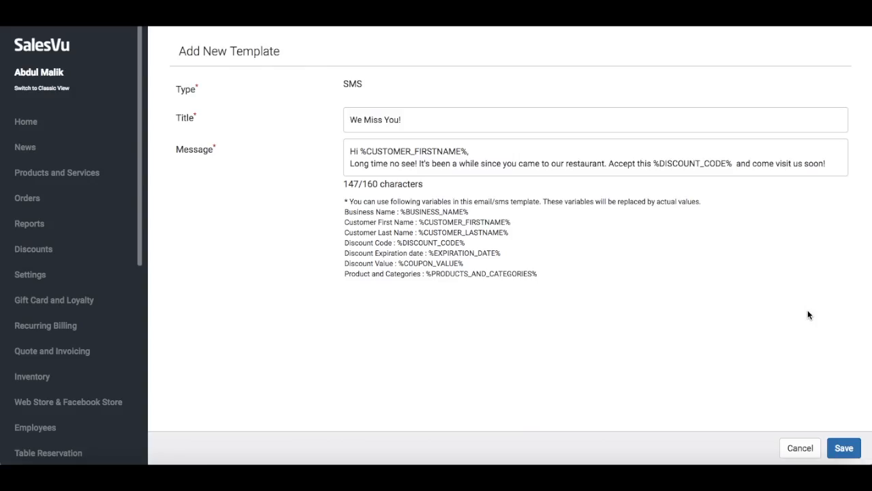
{"action": "mouse_move", "coordinate": [813, 301]}
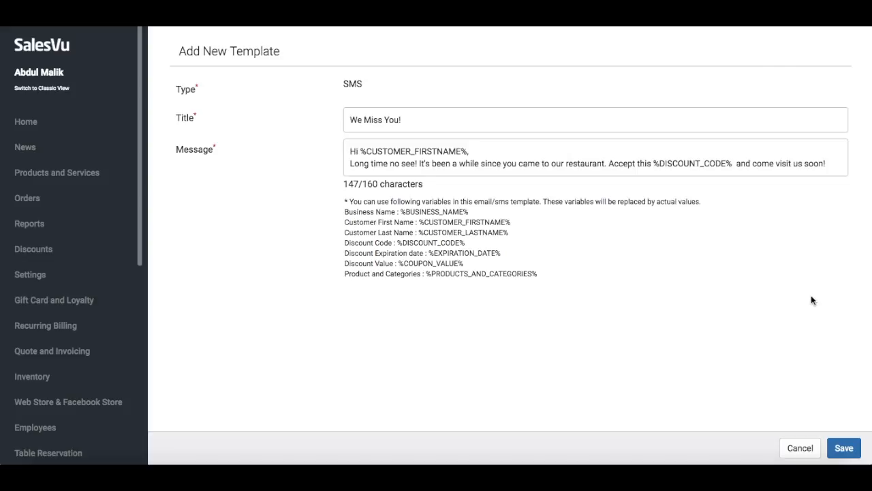
{"action": "mouse_move", "coordinate": [779, 324]}
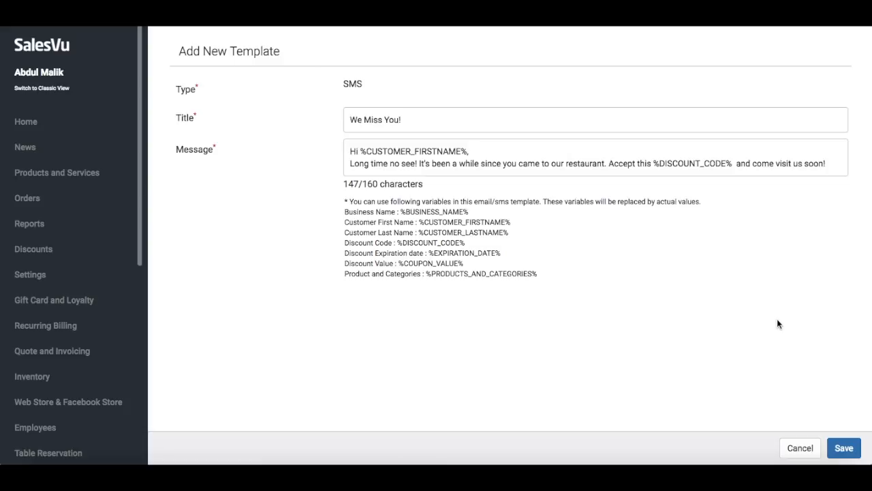
Cancel the Add New Template form without saving the SMS template.
{"action": "left_click", "coordinate": [844, 448]}
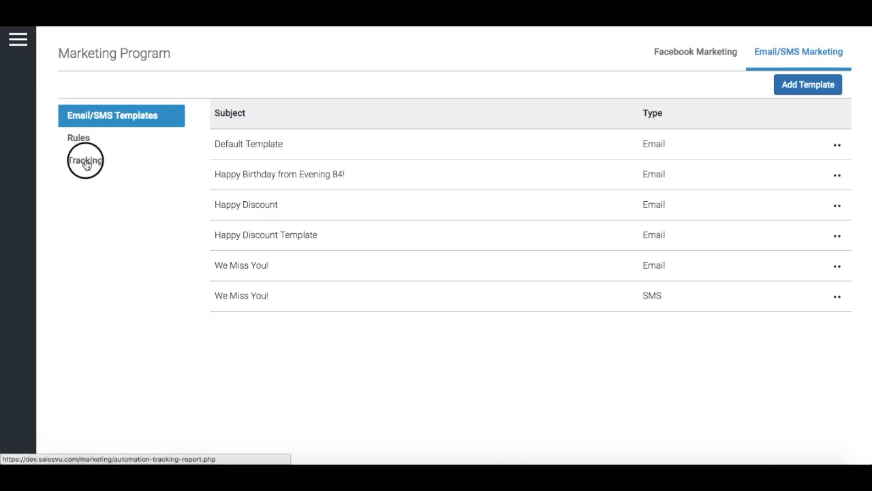
Review the message tracking report, then show the actions menu for coupon FB COPUON CODE.
{"action": "left_click", "coordinate": [760, 84]}
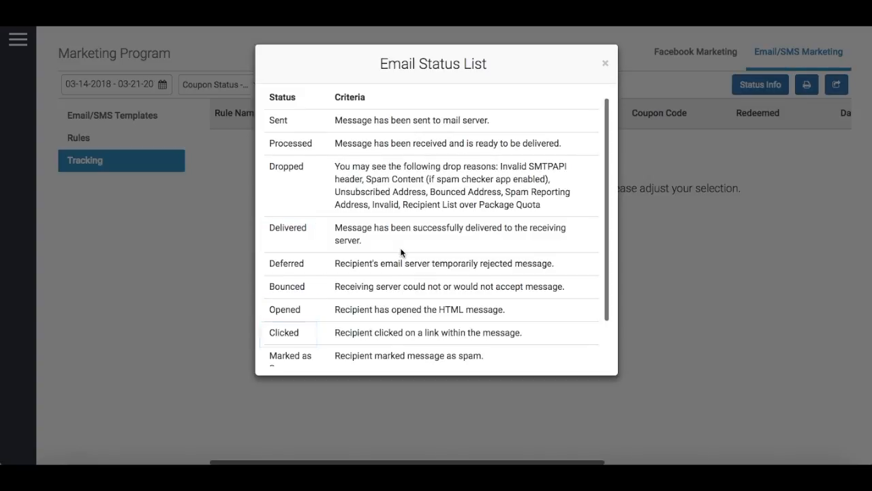
{"action": "scroll", "scroll_direction": "down", "scroll_amount": 3}
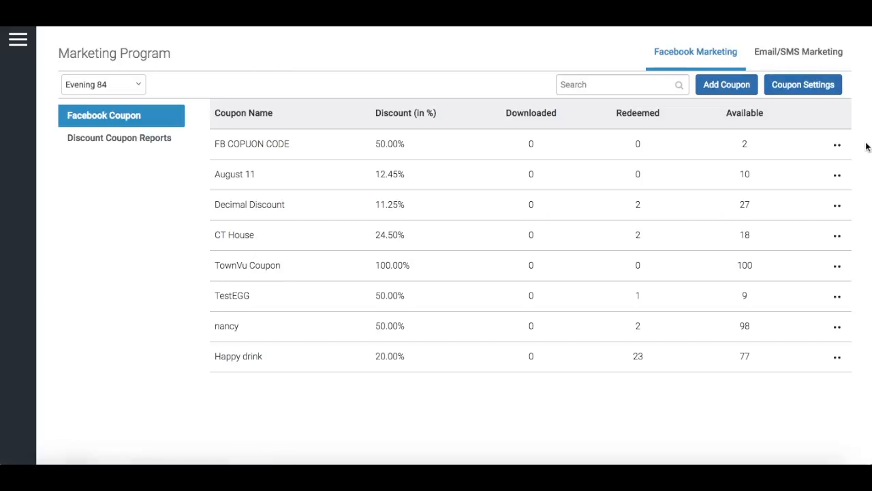
{"action": "left_click", "coordinate": [837, 143]}
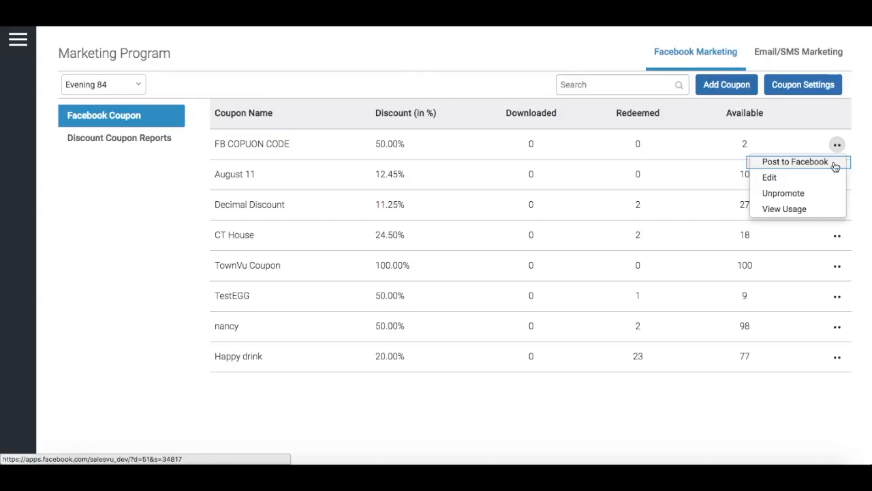
{"action": "mouse_move", "coordinate": [768, 177]}
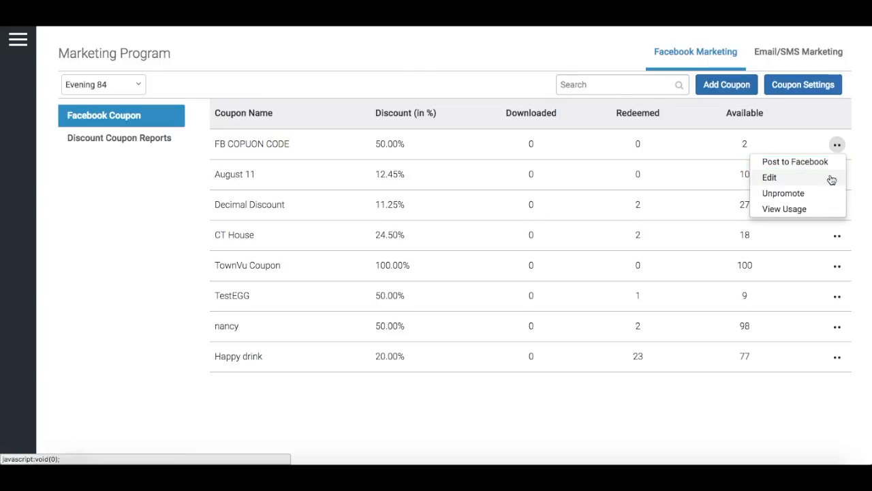
Edit coupon FB COPUON CODE, showing its 50% discount on 16 oz Iced Coffee.
{"action": "left_click", "coordinate": [768, 178]}
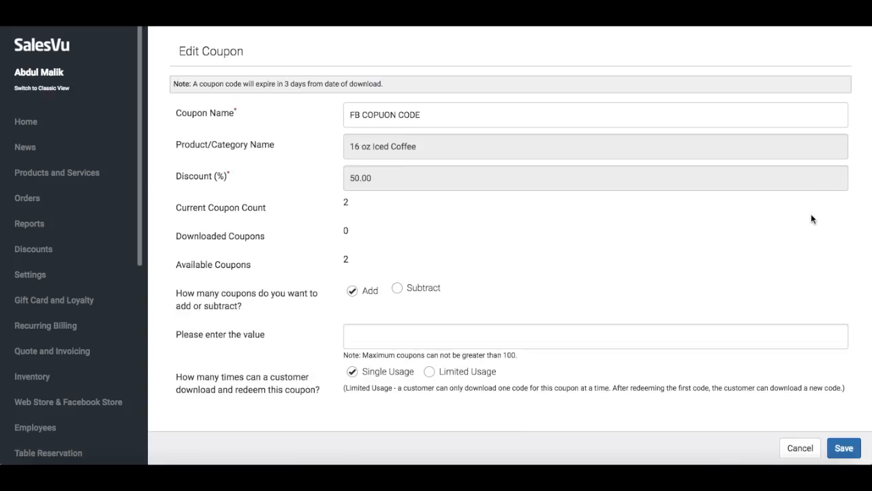
{"action": "mouse_move", "coordinate": [794, 210]}
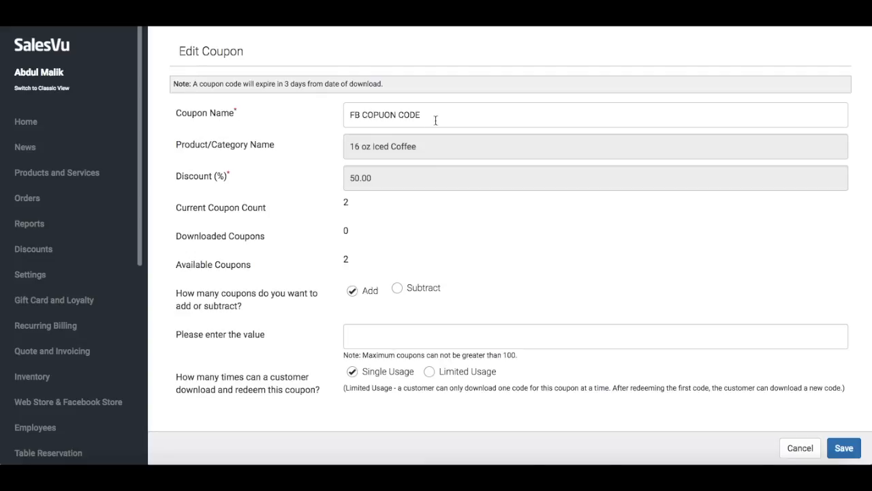
{"action": "mouse_move", "coordinate": [406, 93]}
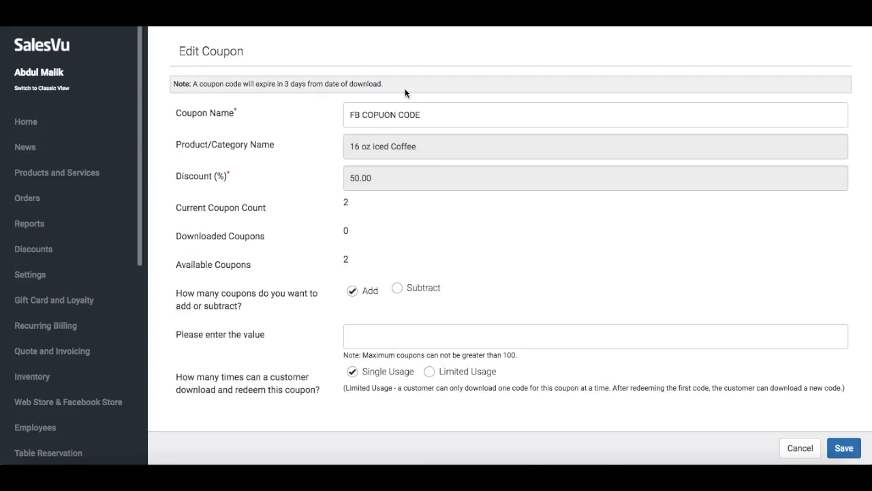
{"action": "mouse_move", "coordinate": [411, 184]}
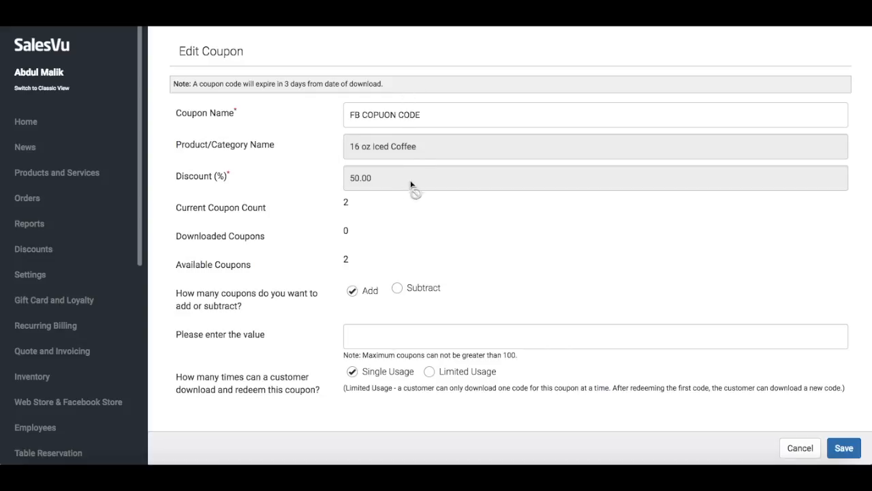
{"action": "mouse_move", "coordinate": [409, 198]}
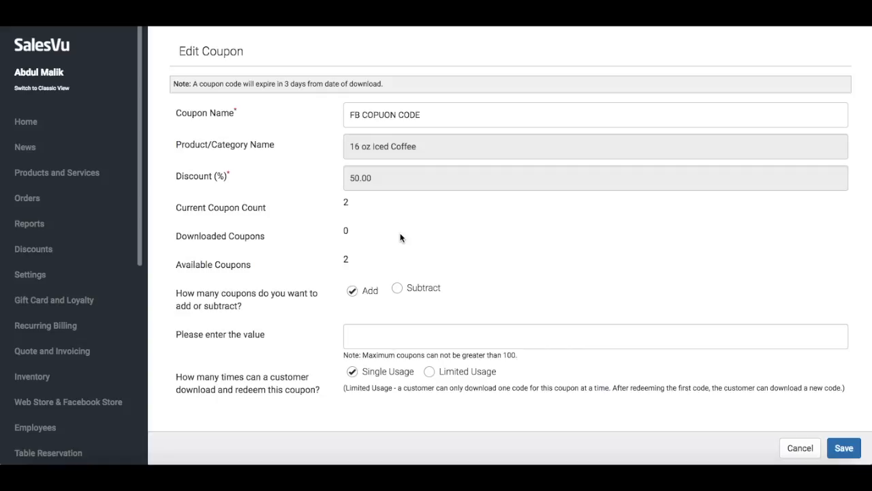
{"action": "mouse_move", "coordinate": [475, 298]}
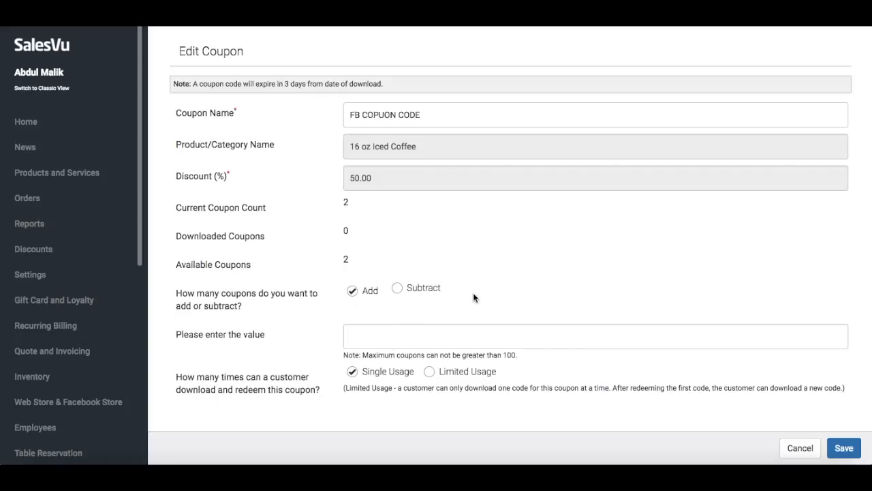